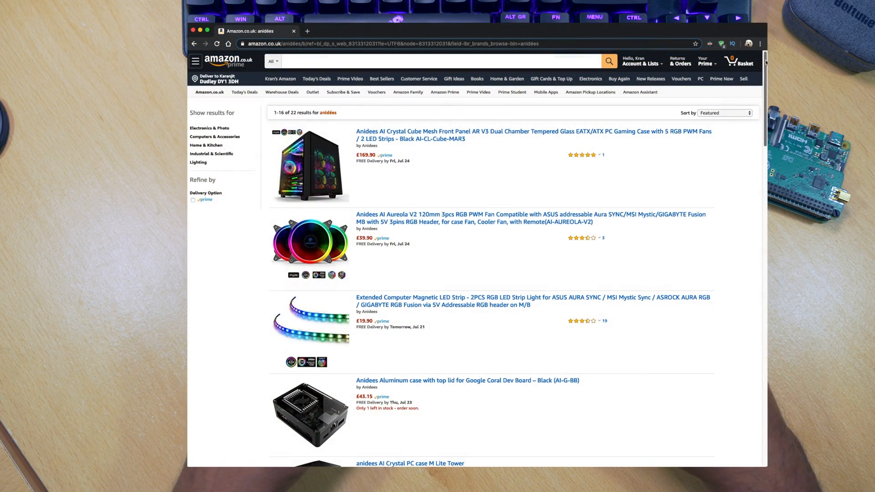
# Play the Hisense TV apps video from Uploads and bring up its player settings
pyautogui.scroll(-3)
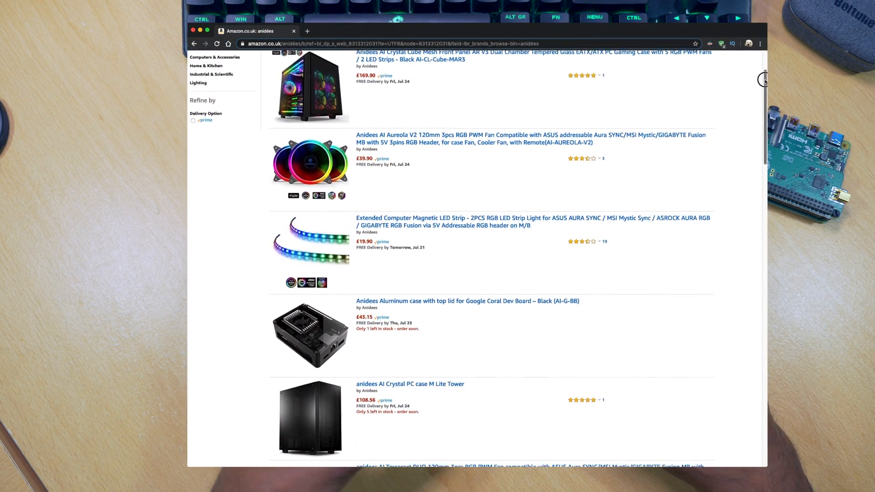
pyautogui.scroll(-3)
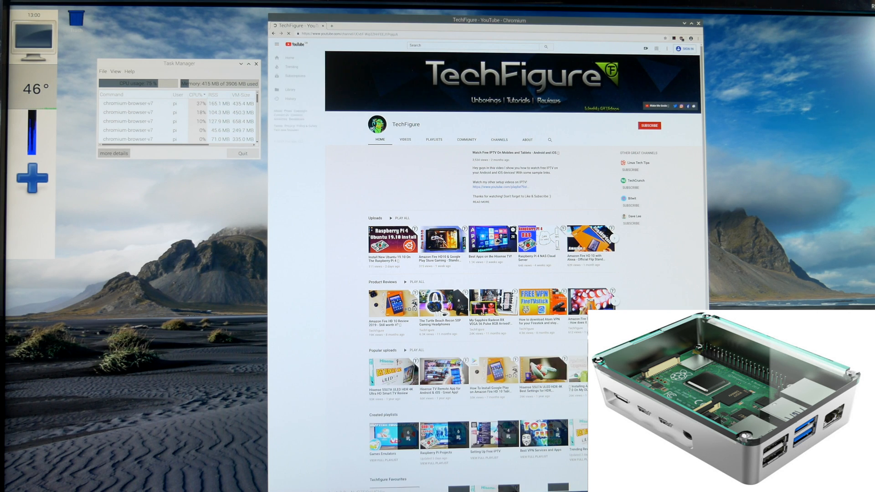
pyautogui.click(494, 239)
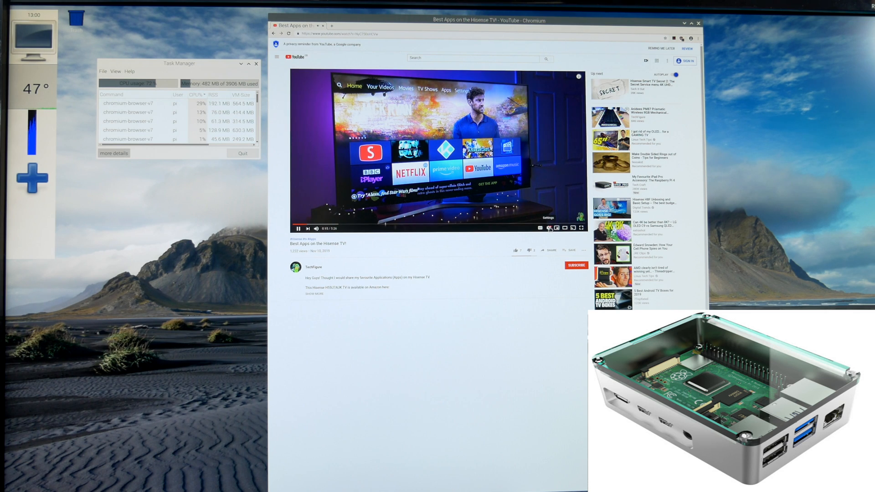
pyautogui.click(549, 228)
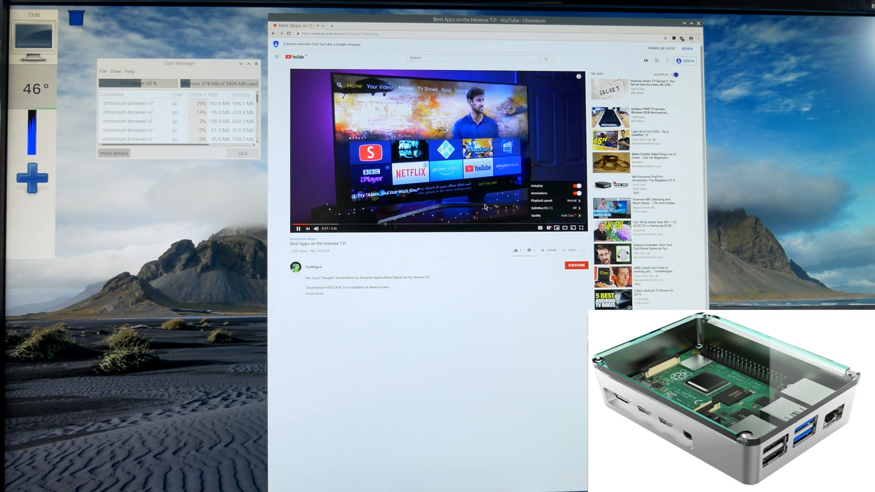